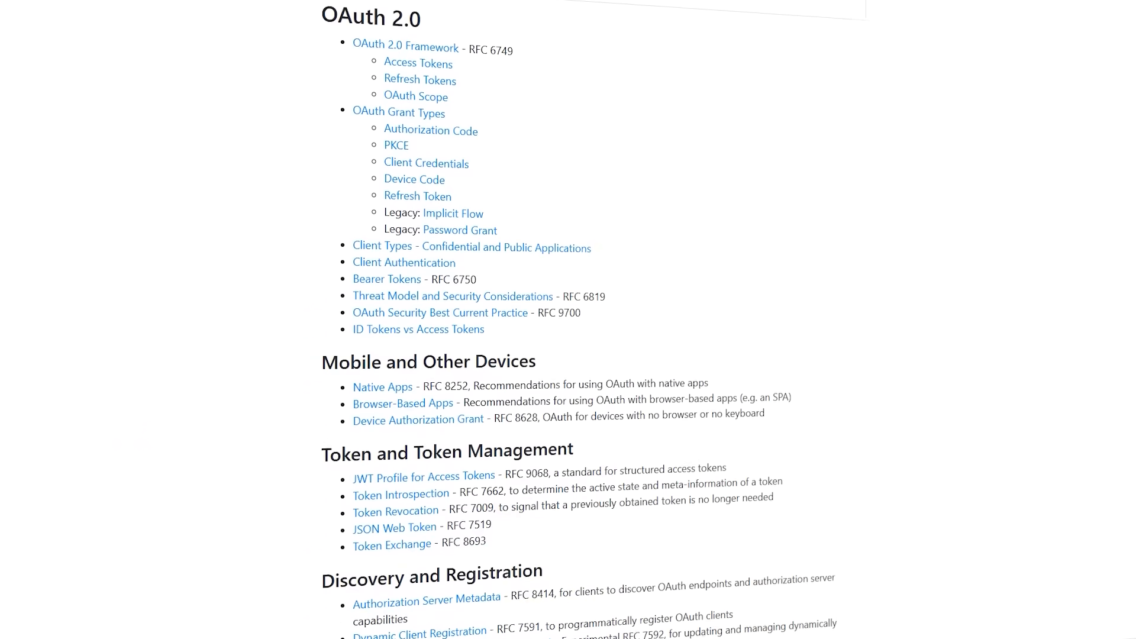
- Scroll the OAuth.net specs page past High Security OAuth down to Draft Specs and Additional Extensions
scroll("down", 3)
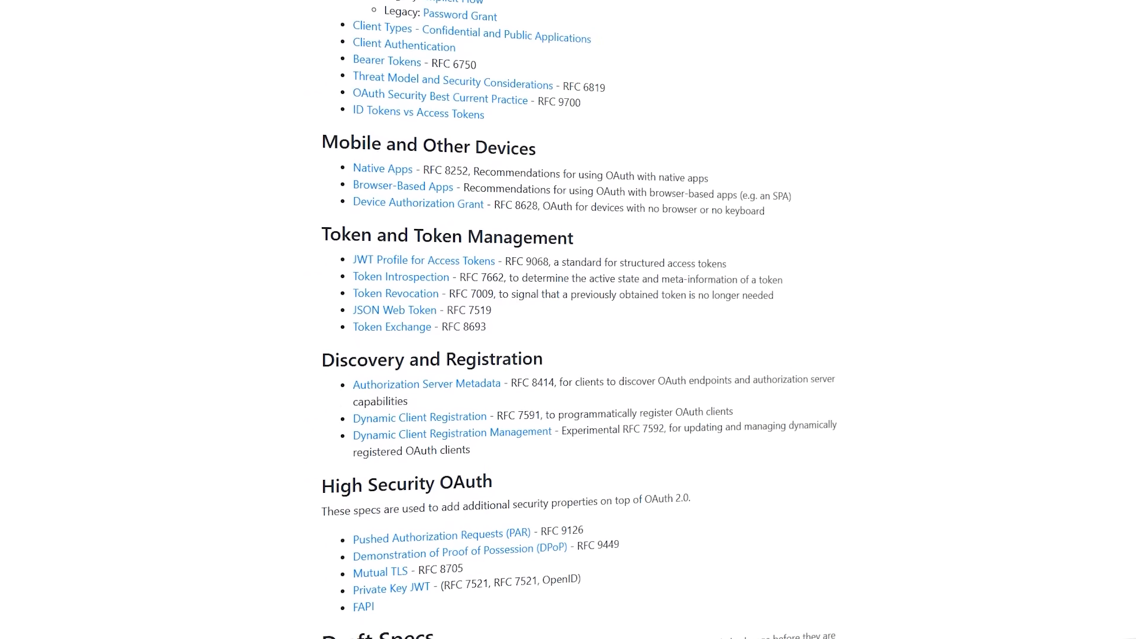
scroll("down", 3)
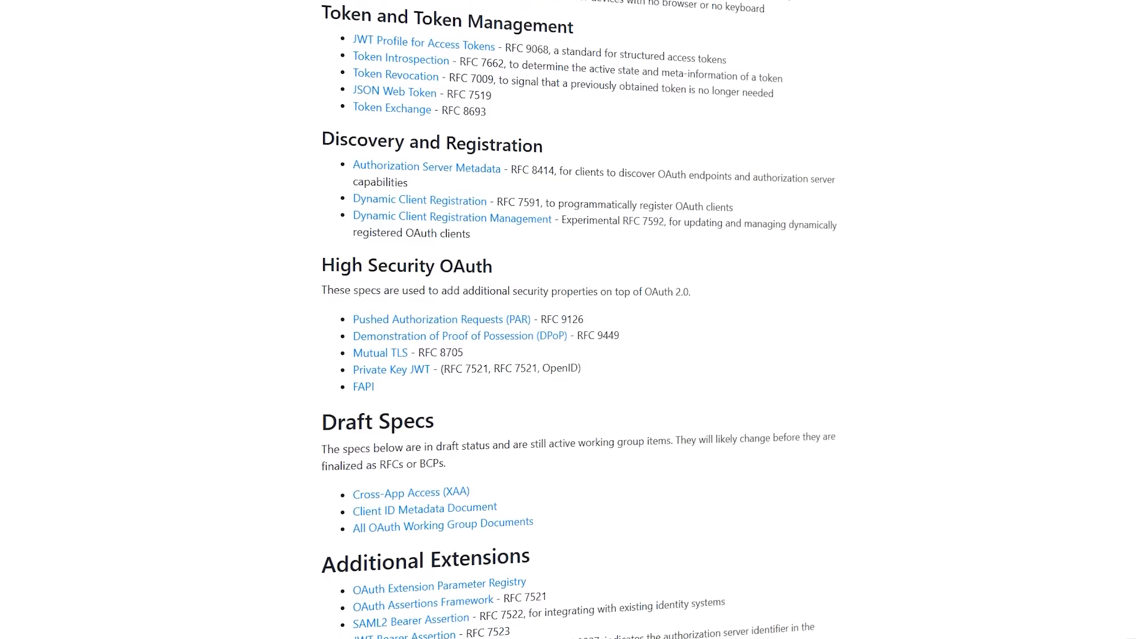
scroll("down", 3)
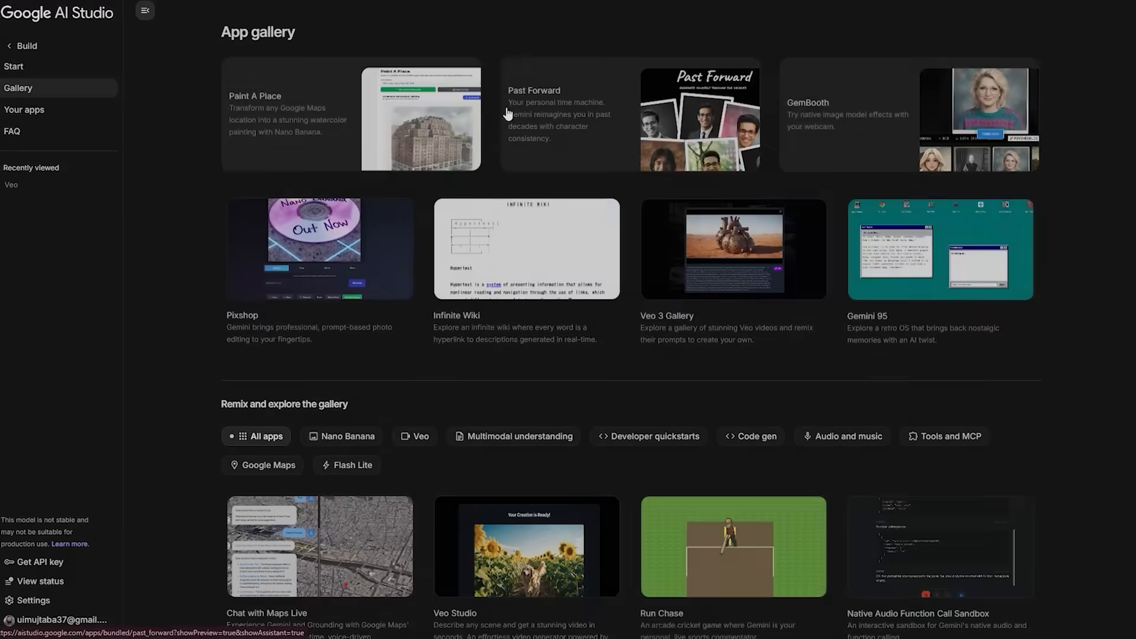
- Browse down through the Google AI Studio remix app gallery
scroll("down", 3)
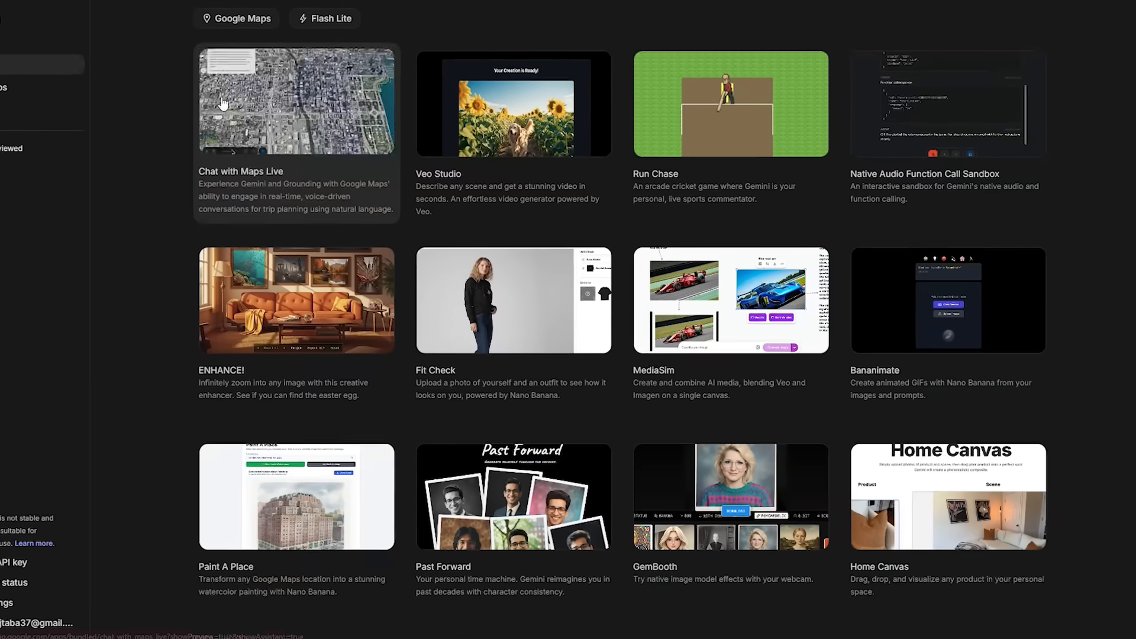
scroll("down", 3)
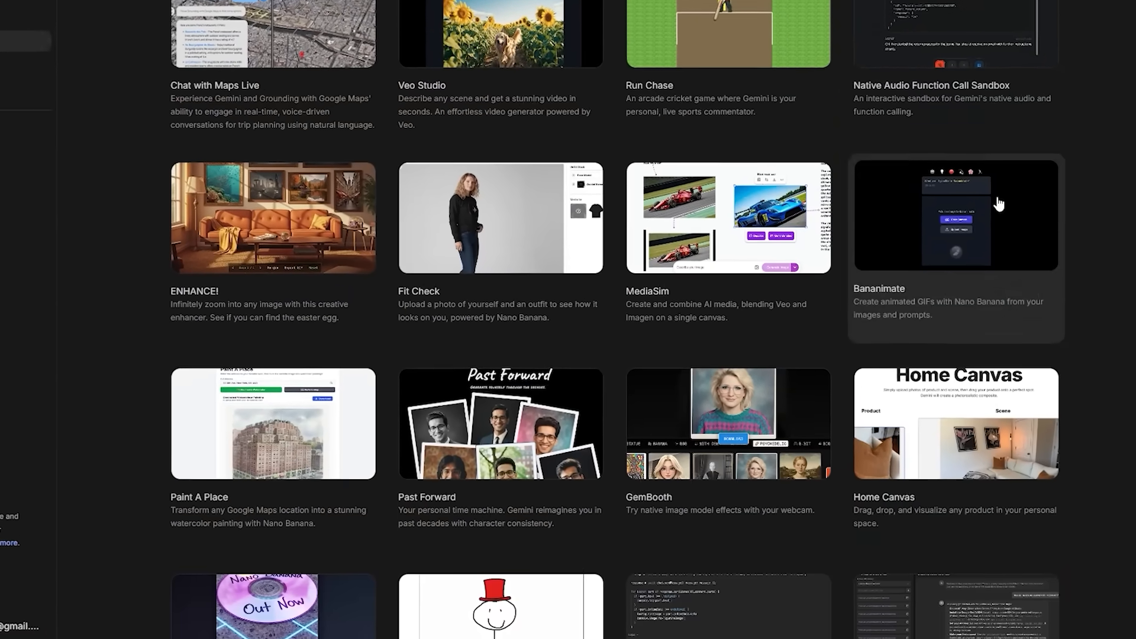
scroll("down", 3)
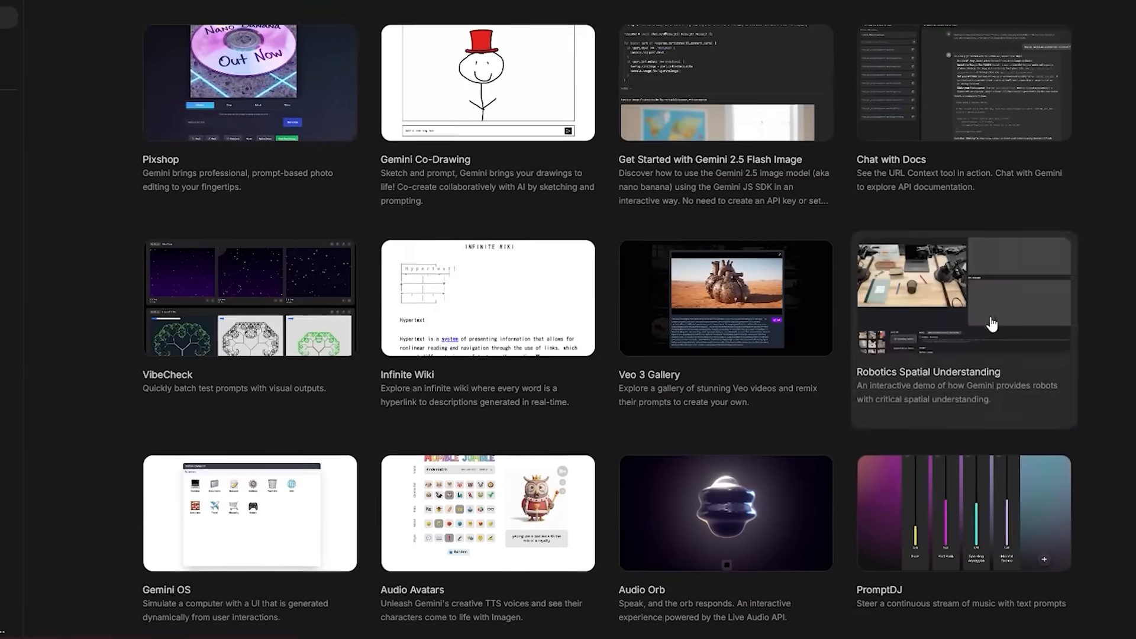
scroll("down", 3)
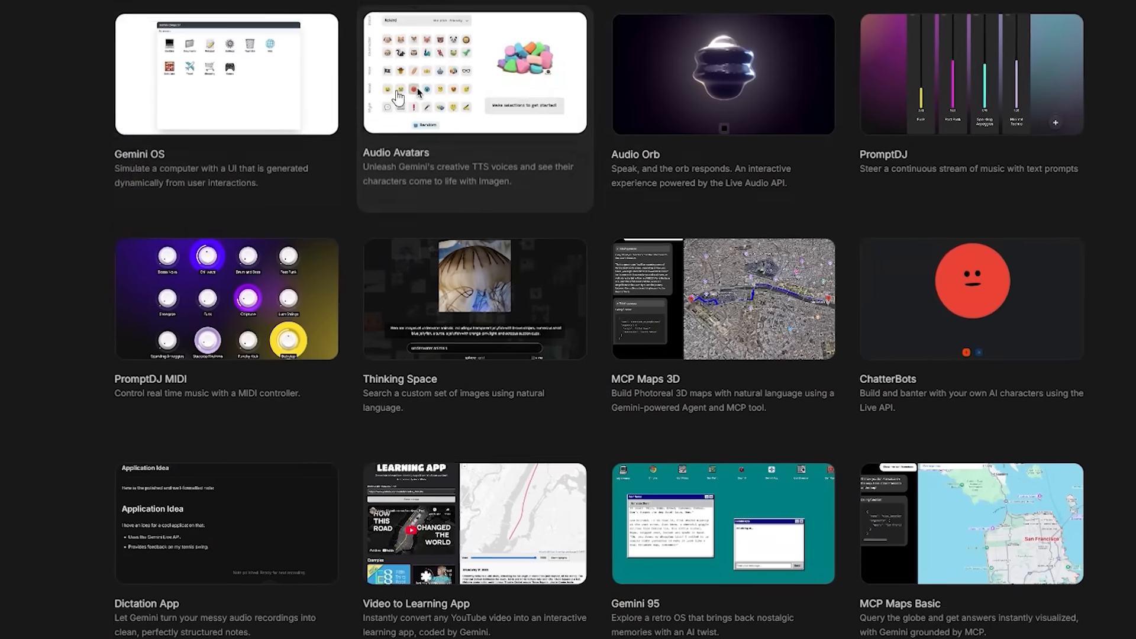
scroll("down", 3)
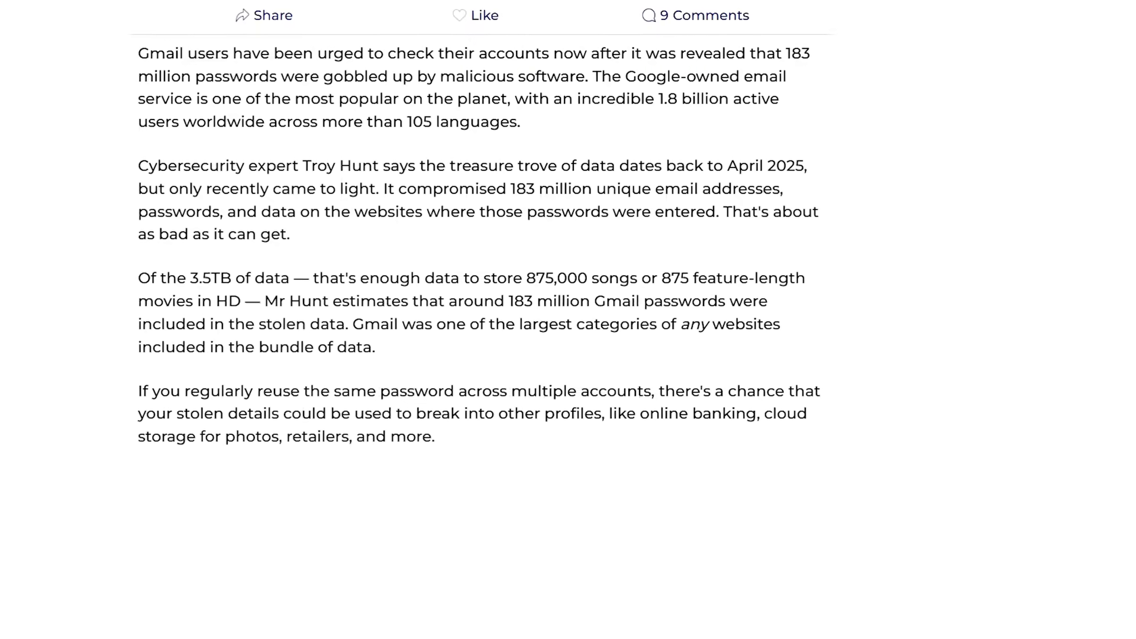
- Highlight the opening sentence of the 183 million leaked Gmail passwords article in yellow
left_click_drag(137, 56, 809, 56)
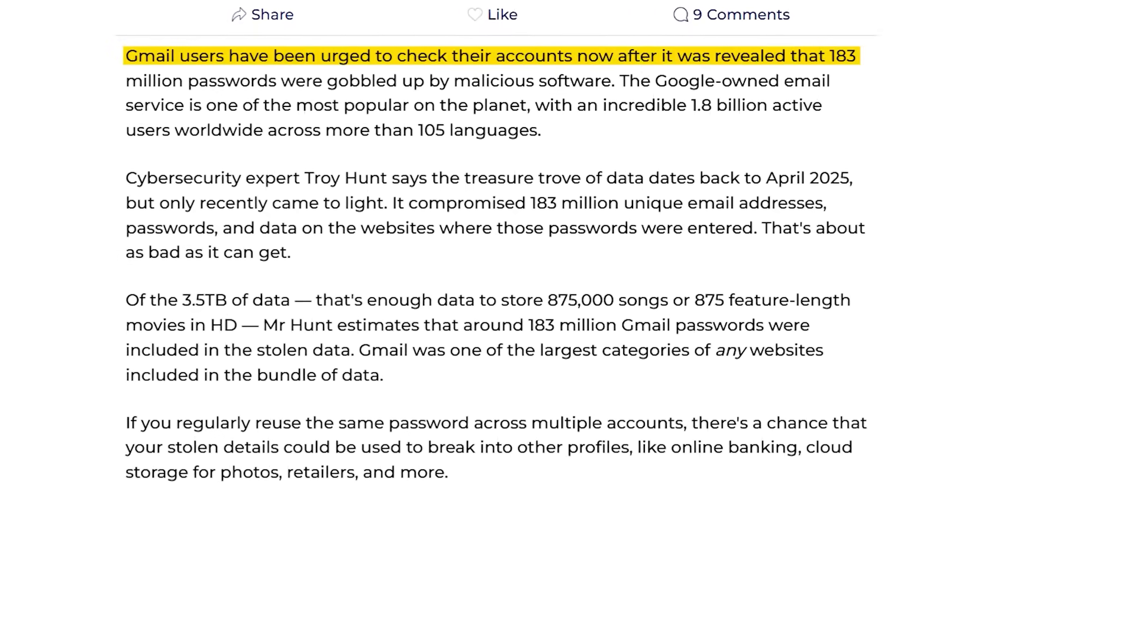